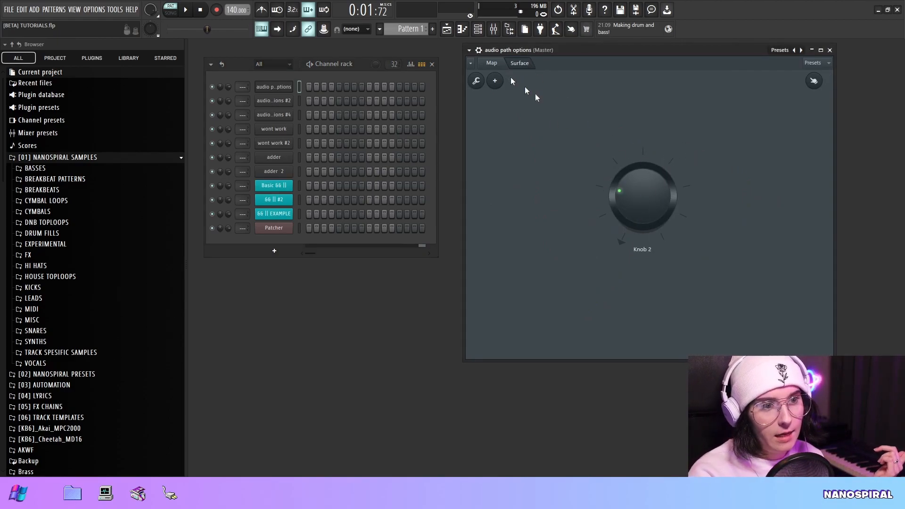
Show the Patcher map routing the Surface through options 1–4 and Sytrus to outputs 1–4
click(518, 63)
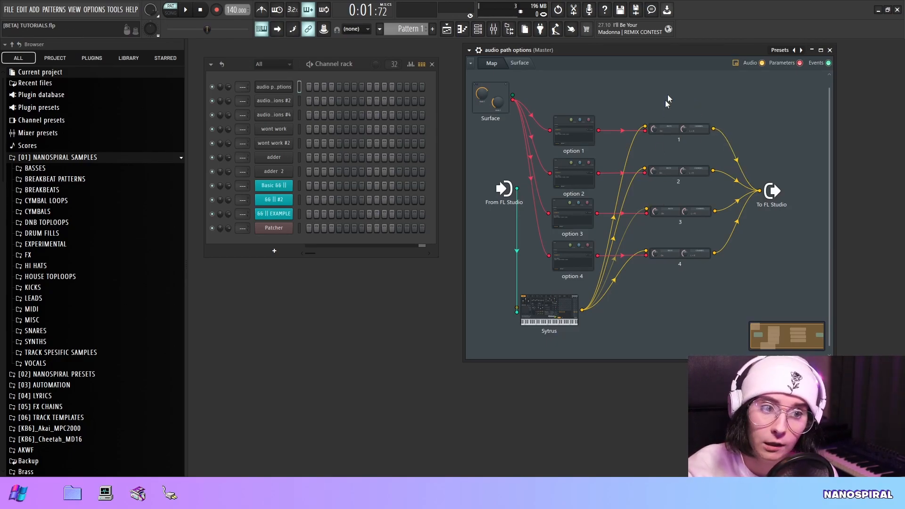
mouse_move(681, 111)
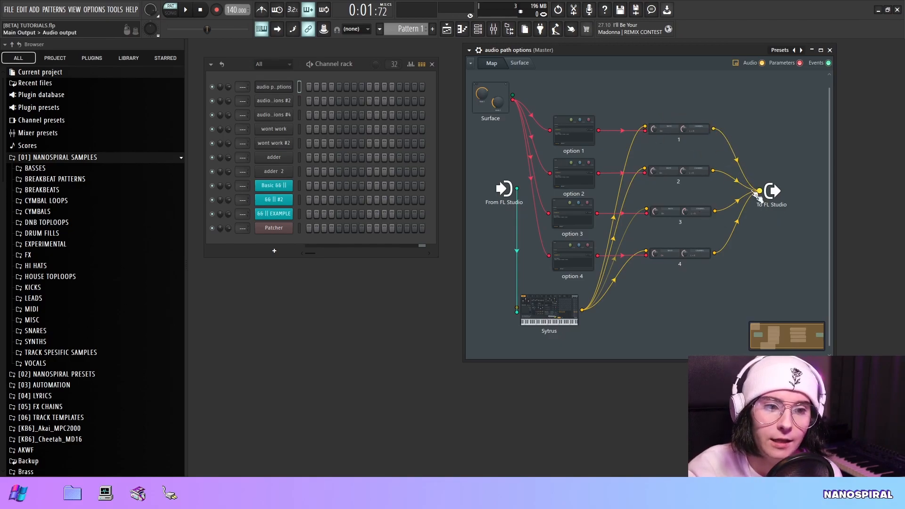
mouse_move(764, 218)
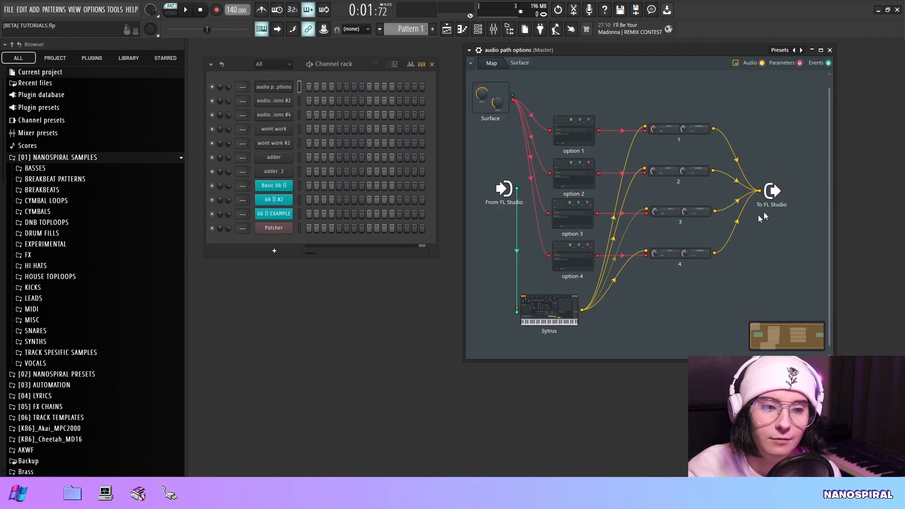
mouse_move(757, 219)
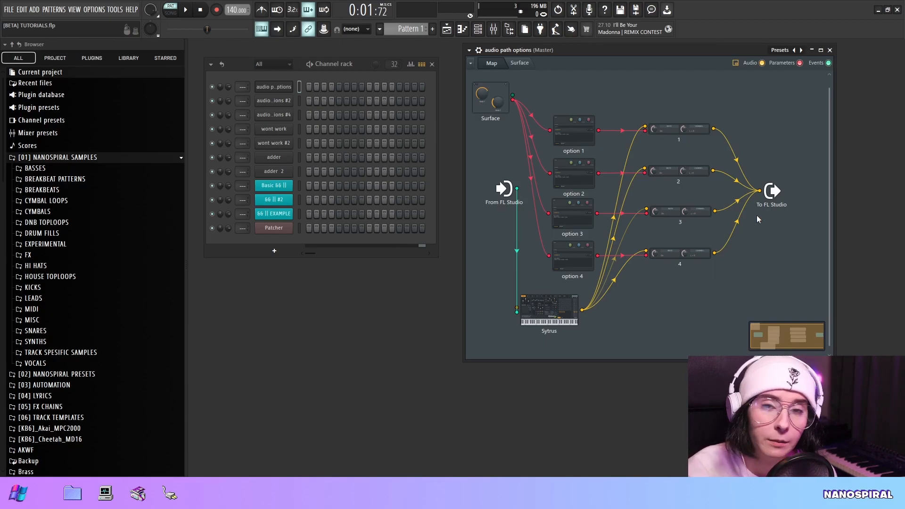
mouse_move(616, 149)
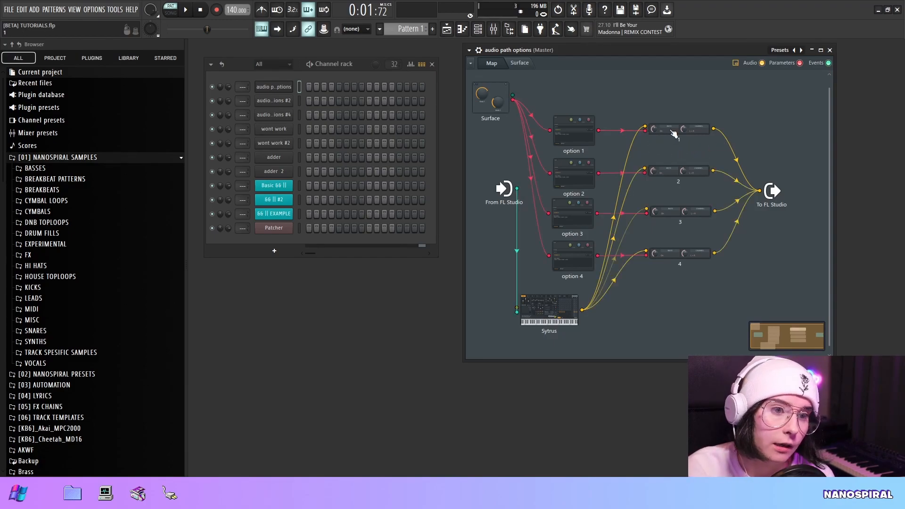
Bring up output 1's settings panel from the Patcher map
click(668, 130)
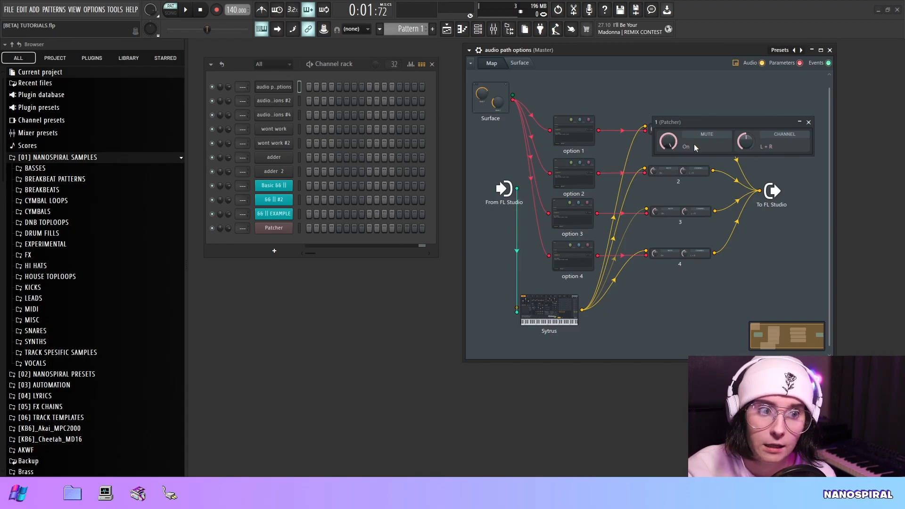
mouse_move(695, 148)
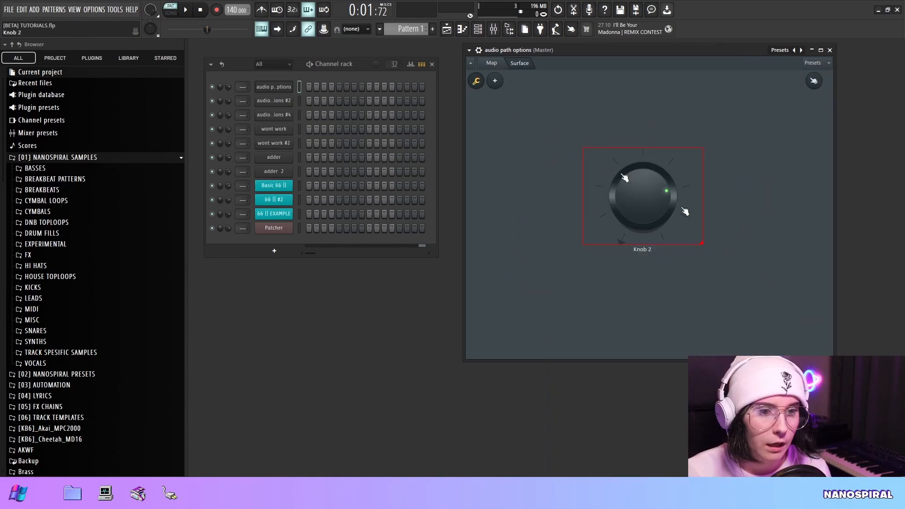
Give Knob 2 a minimum value of 0 and start setting its maximum to 4
right_click(642, 196)
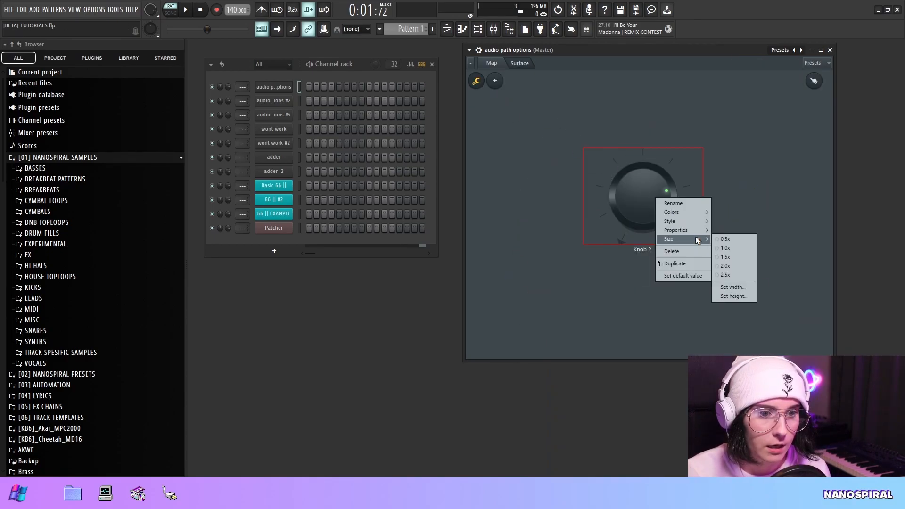
mouse_move(675, 229)
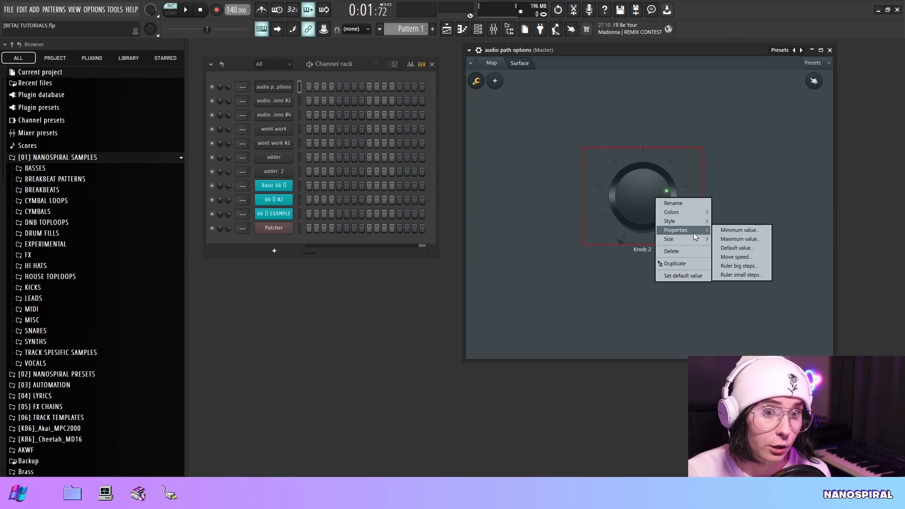
click(740, 229)
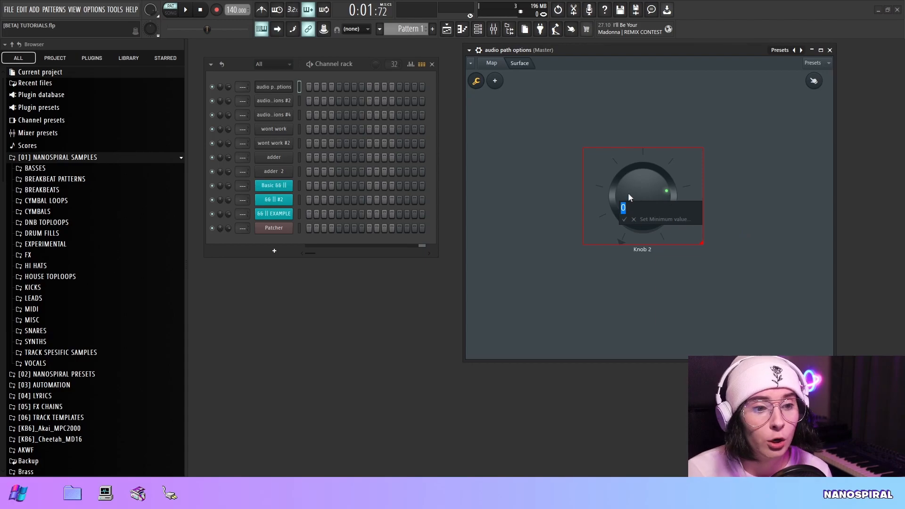
right_click(640, 190)
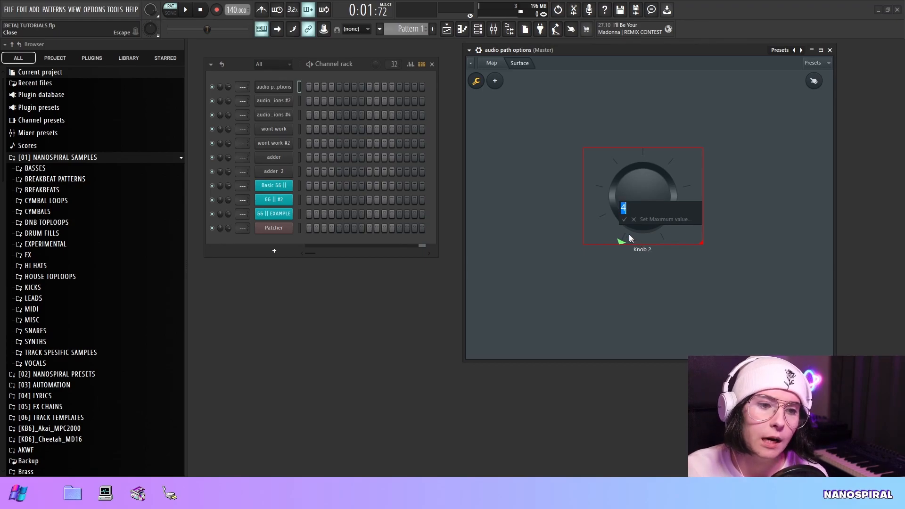
mouse_move(623, 232)
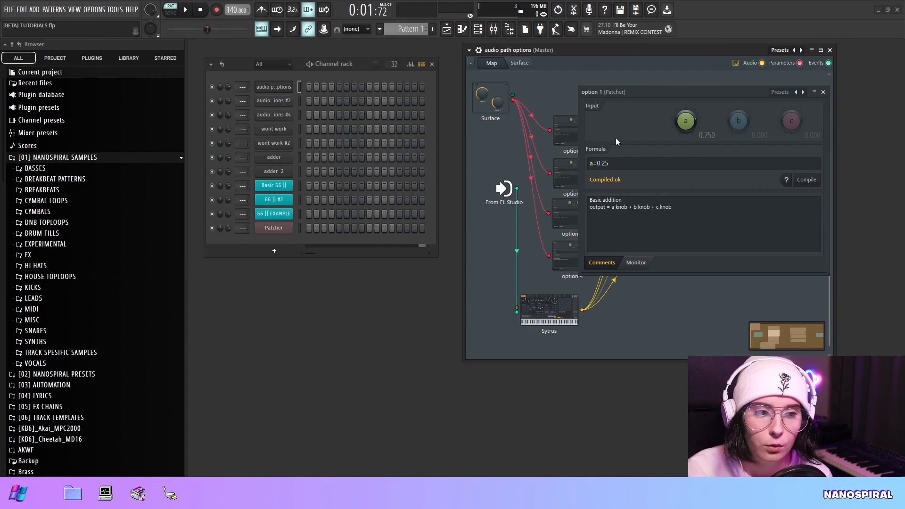
mouse_move(626, 188)
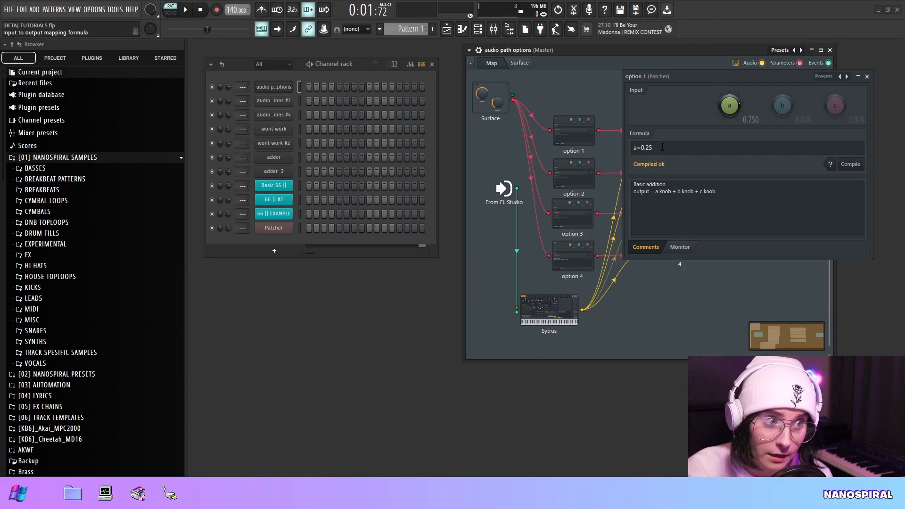
click(866, 76)
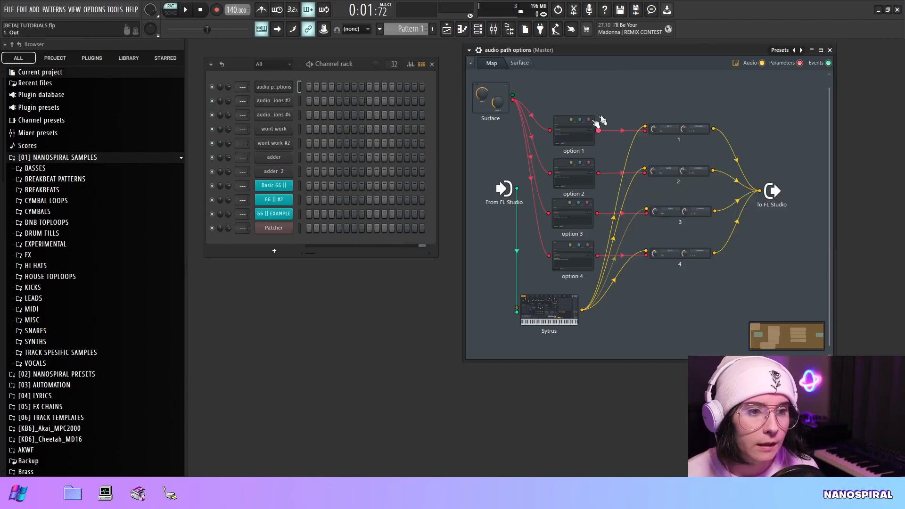
mouse_move(626, 117)
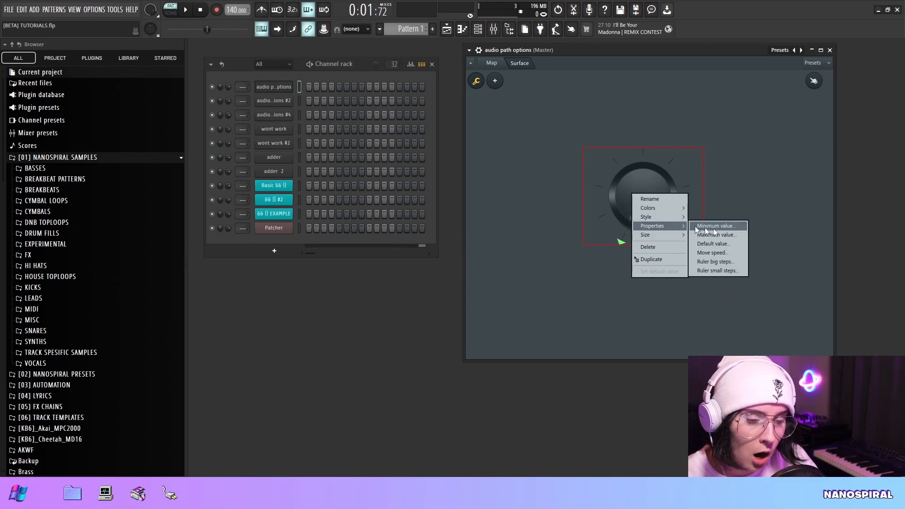
click(714, 234)
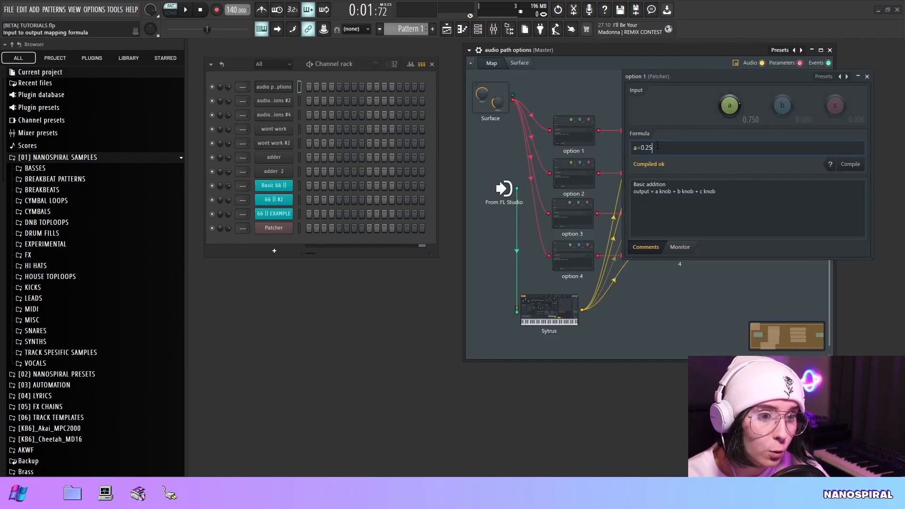
Edit option 2's formula comparison value to use .3
key(Backspace)
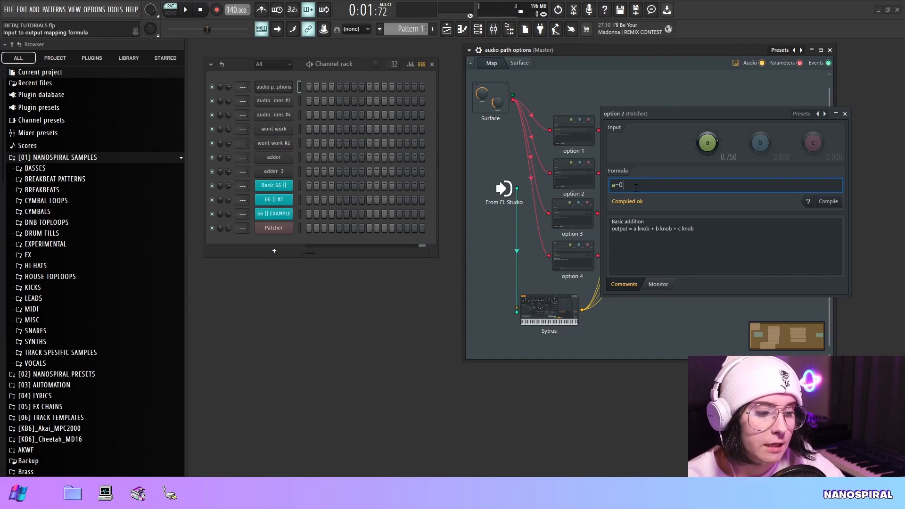
text(.3)
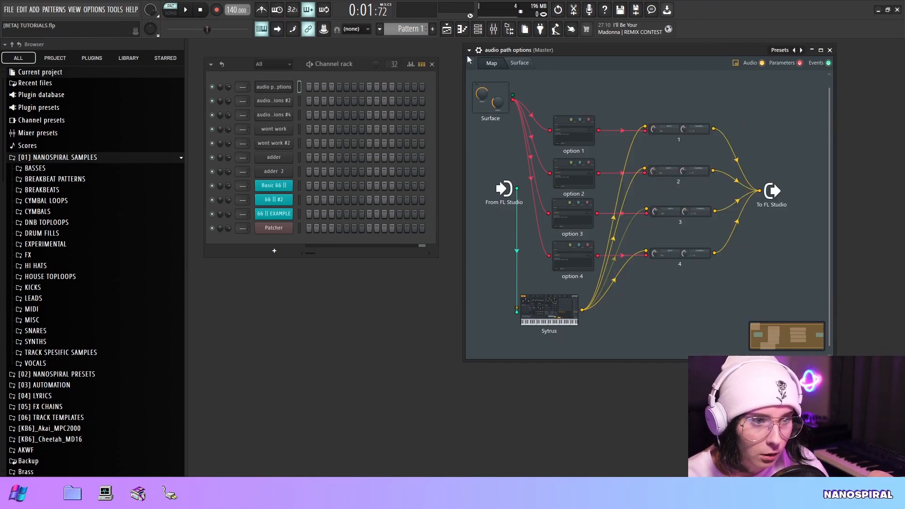
Turn Knob 2 to about 33% and copy its current value
click(519, 62)
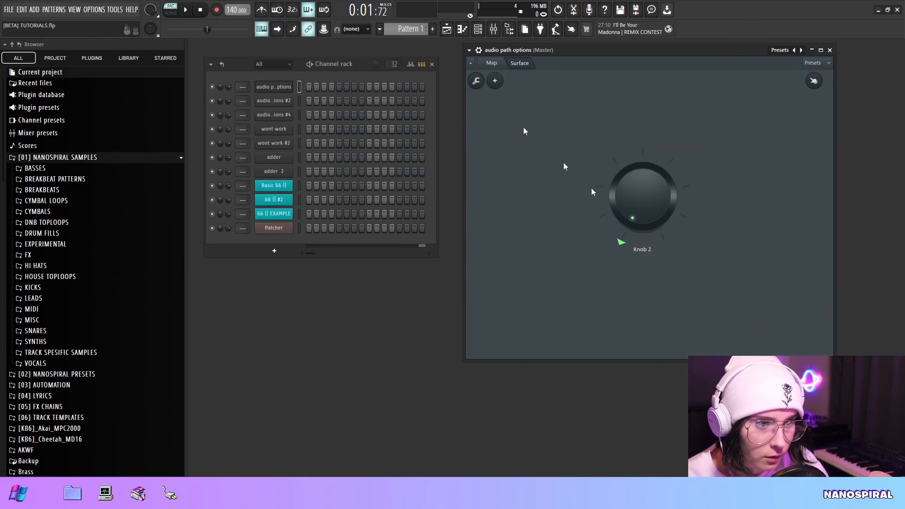
drag(632, 218, 615, 190)
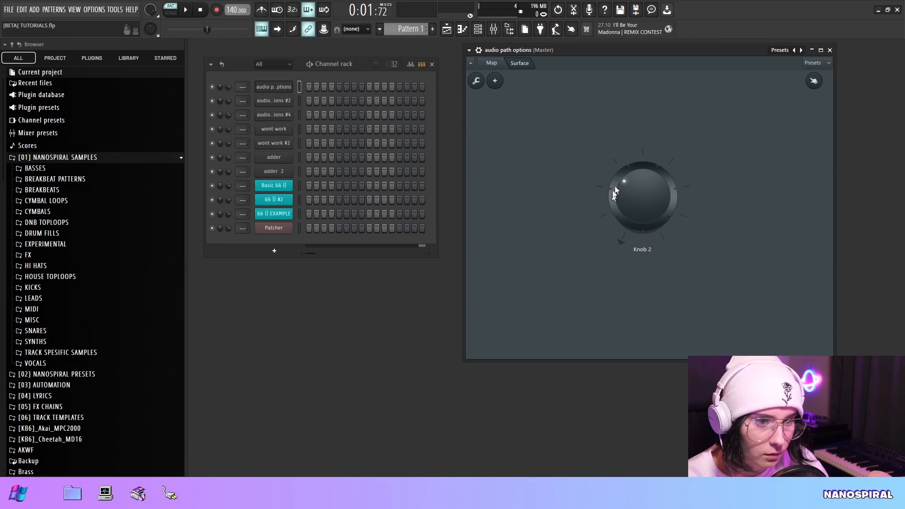
right_click(641, 193)
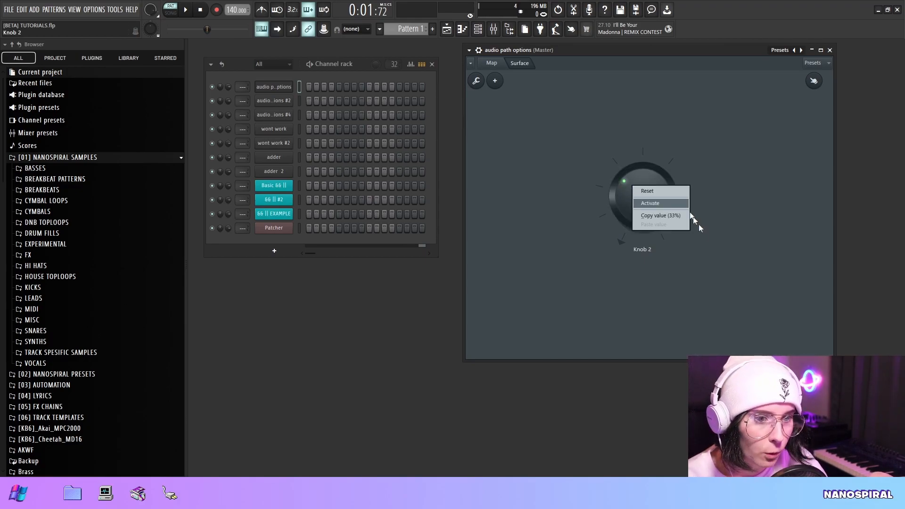
mouse_move(660, 215)
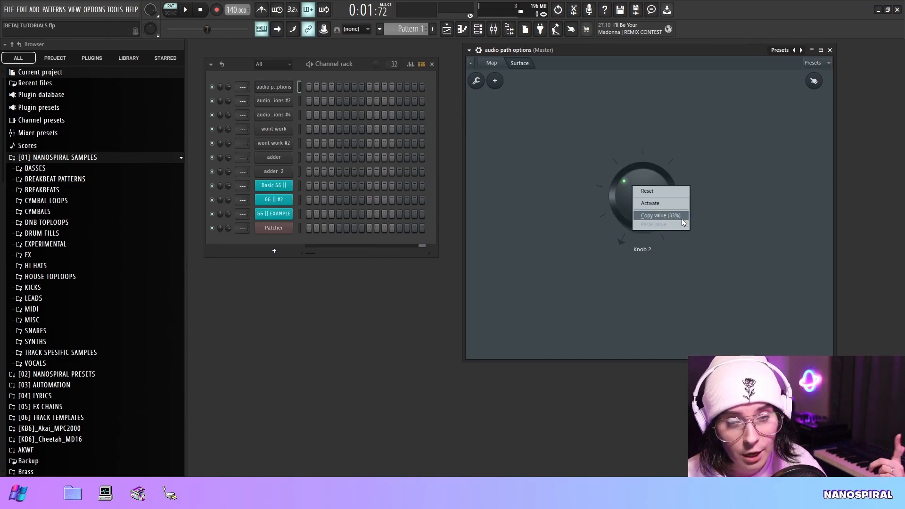
click(660, 215)
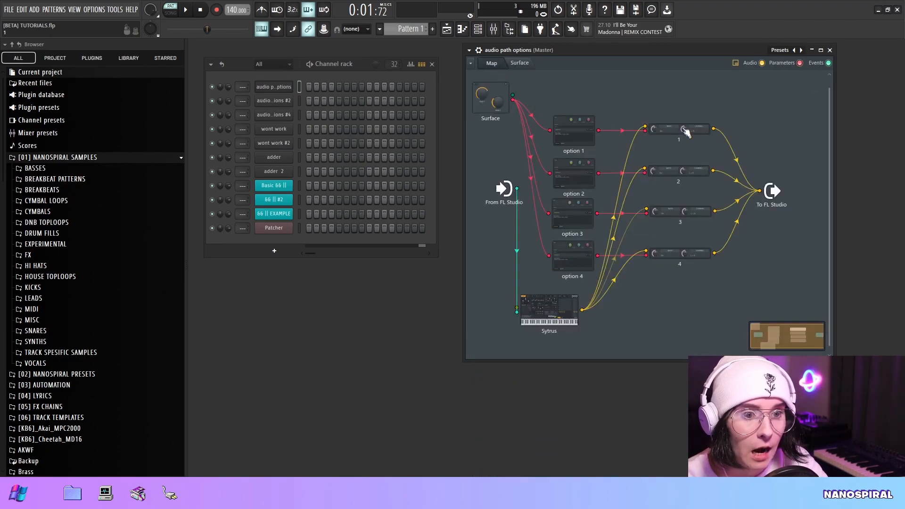
Bring up option 2's formula (a=0.333) and return to the Surface knob view
double_click(684, 129)
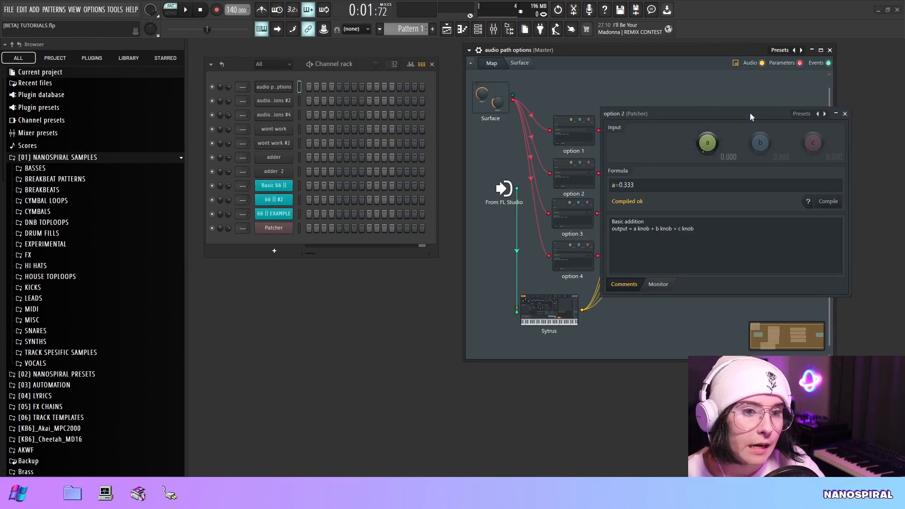
click(518, 63)
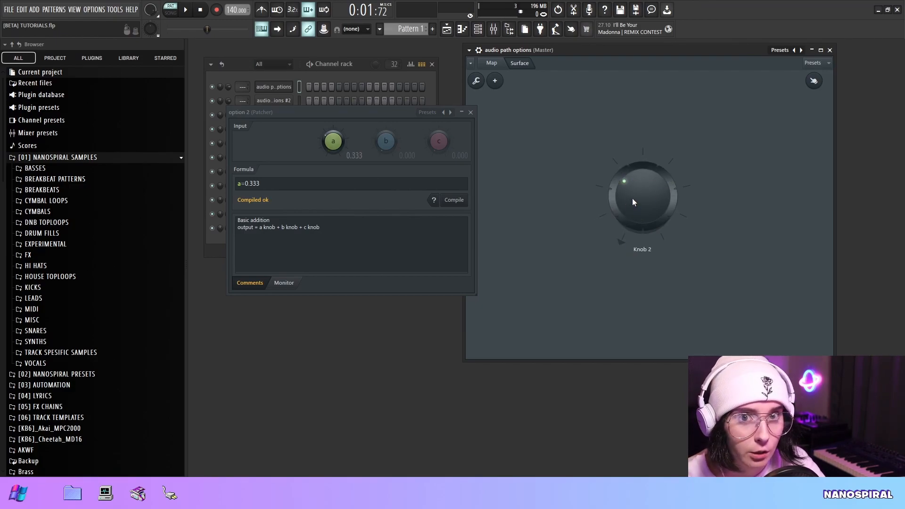
mouse_move(495, 261)
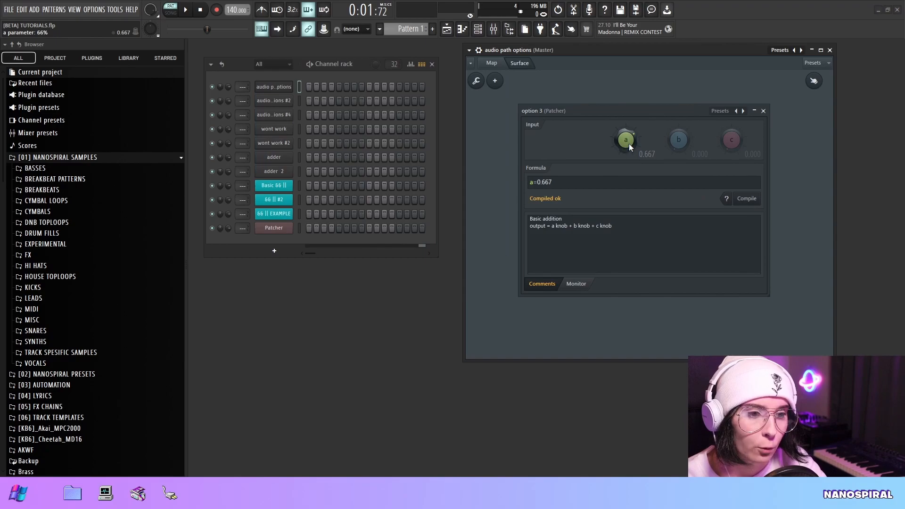
Read input a's exact value 0.666671752929688 via Type in value… for option 3's formula
right_click(625, 139)
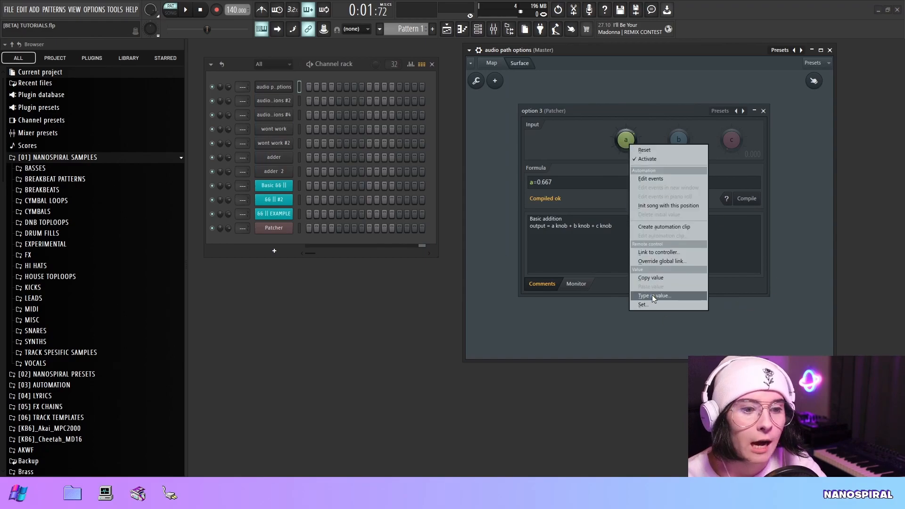
click(653, 295)
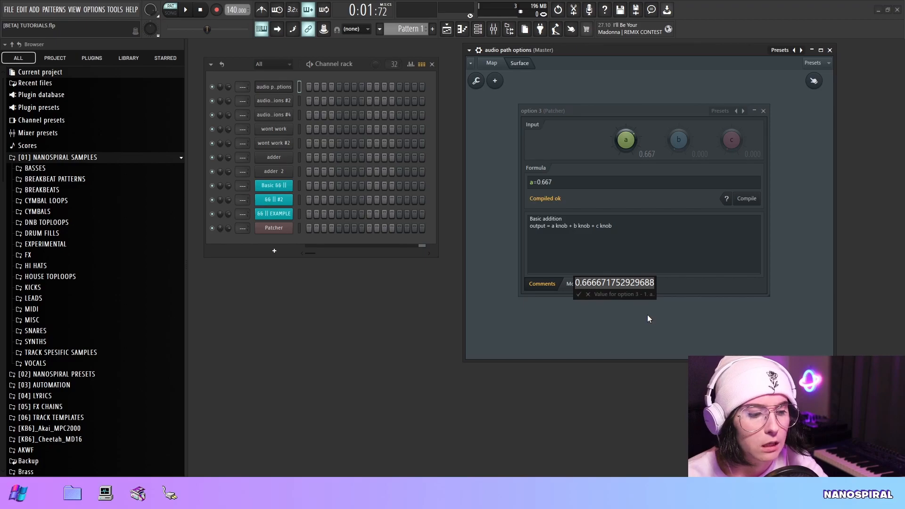
click(642, 182)
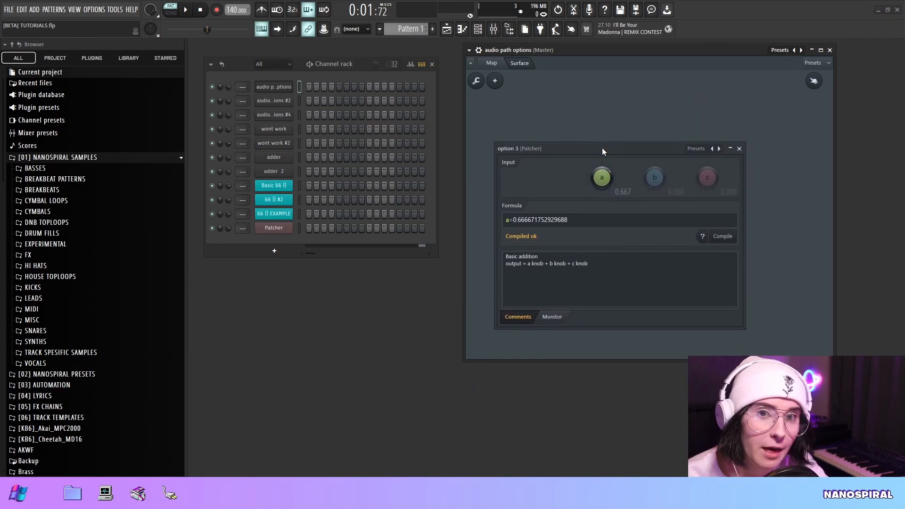
mouse_move(658, 74)
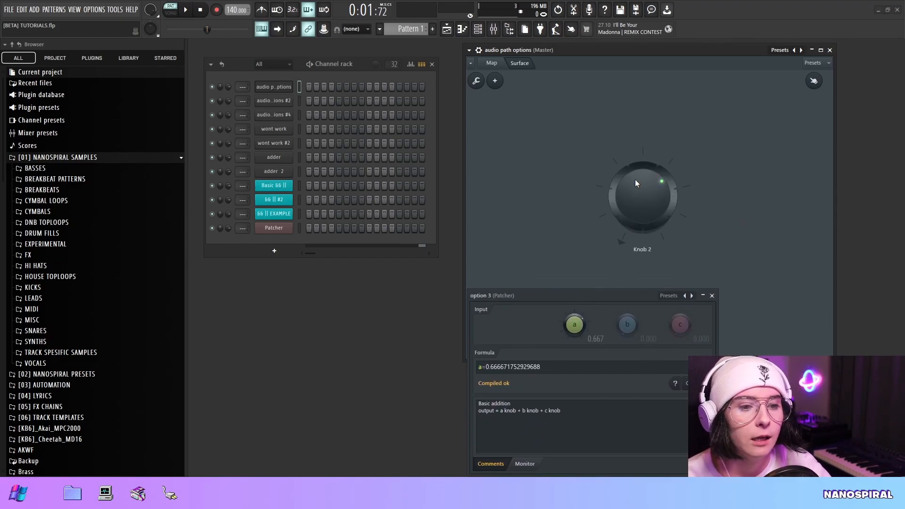
mouse_move(635, 180)
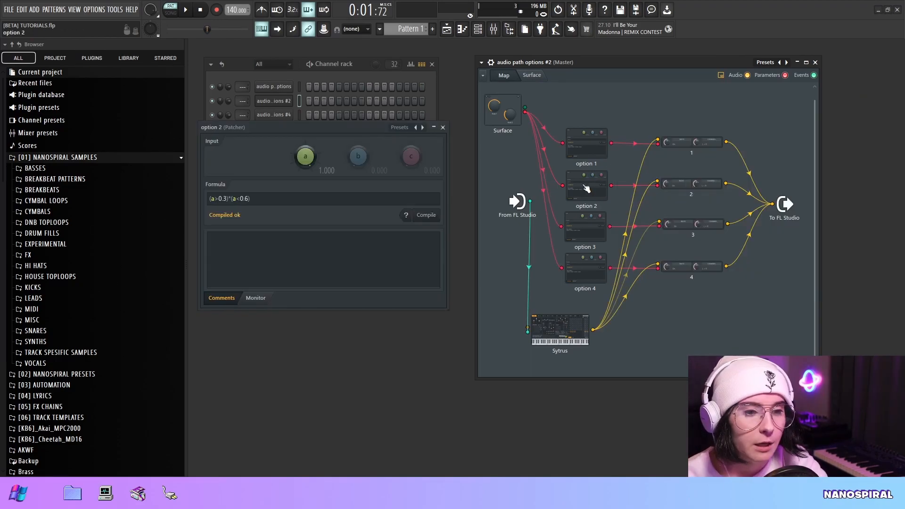
Move option 2's formula window (a>0.3)*(a<0.6) off the patch map
drag(324, 127, 727, 93)
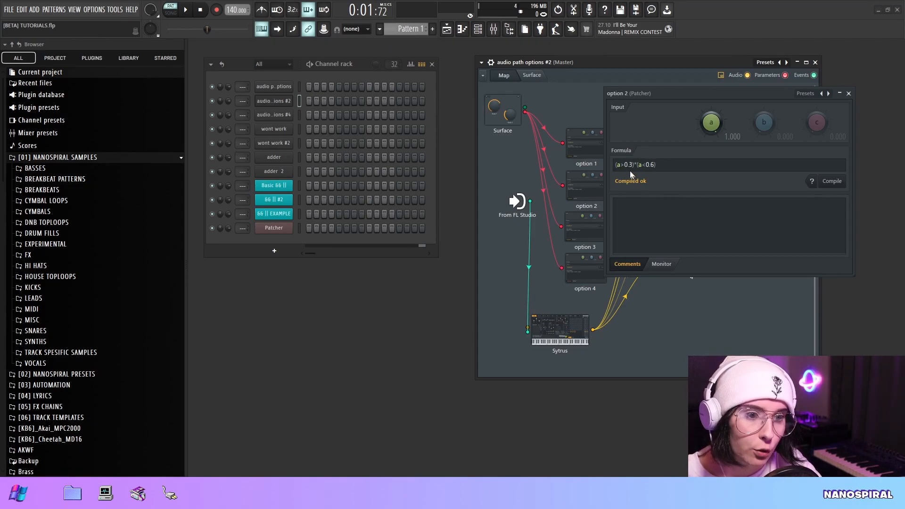
mouse_move(704, 178)
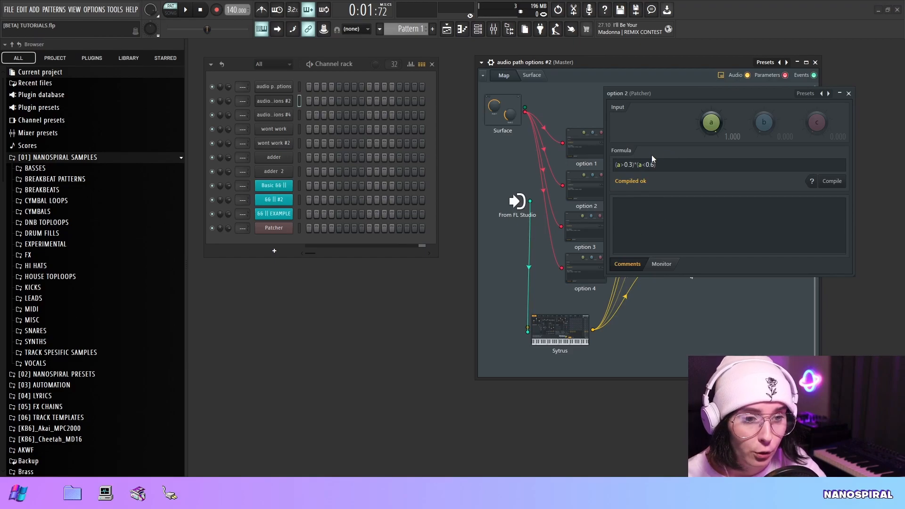
mouse_move(629, 166)
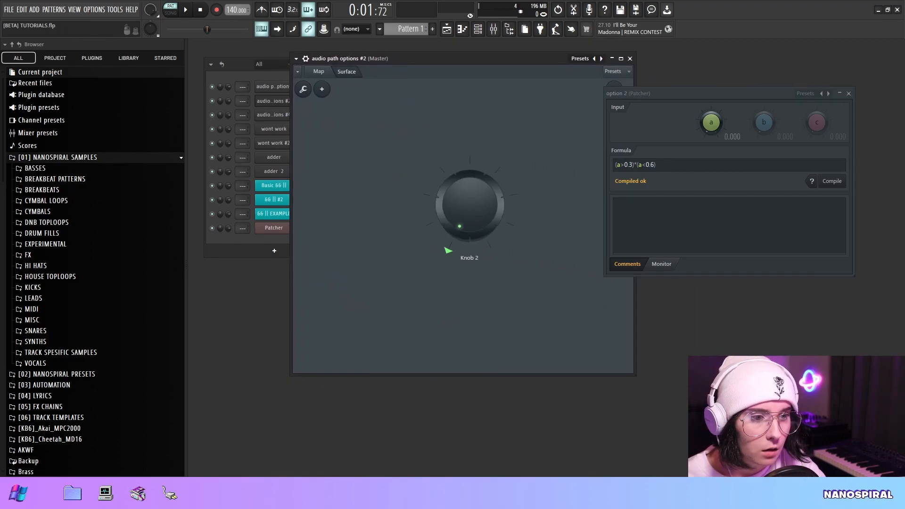
Turn Knob 2 up to 0.333 so option 2's range formula outputs 1
drag(459, 226, 452, 189)
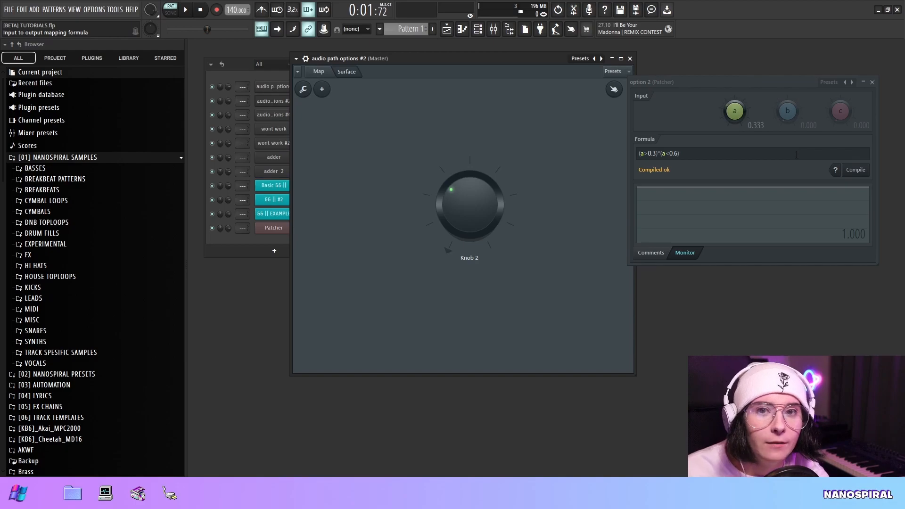
mouse_move(759, 165)
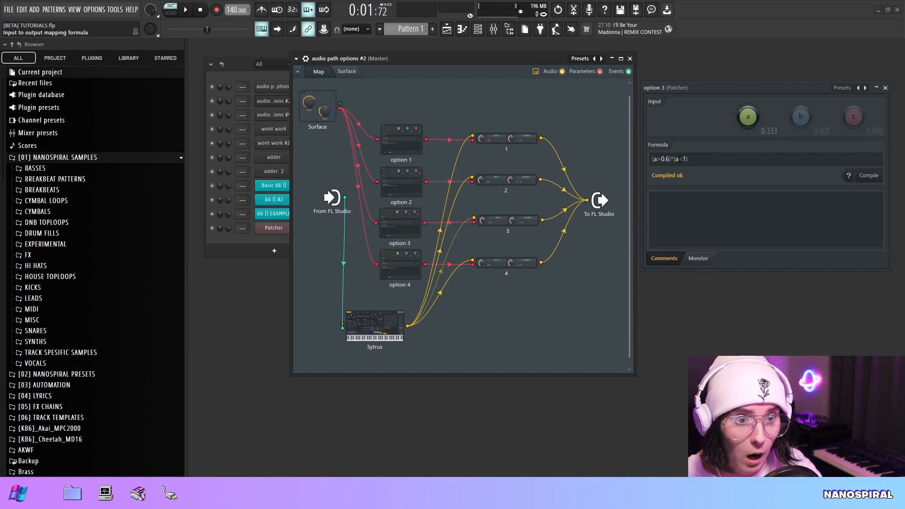
View the Surface knob at 0.667 for option 3, then return to the patch map
click(346, 71)
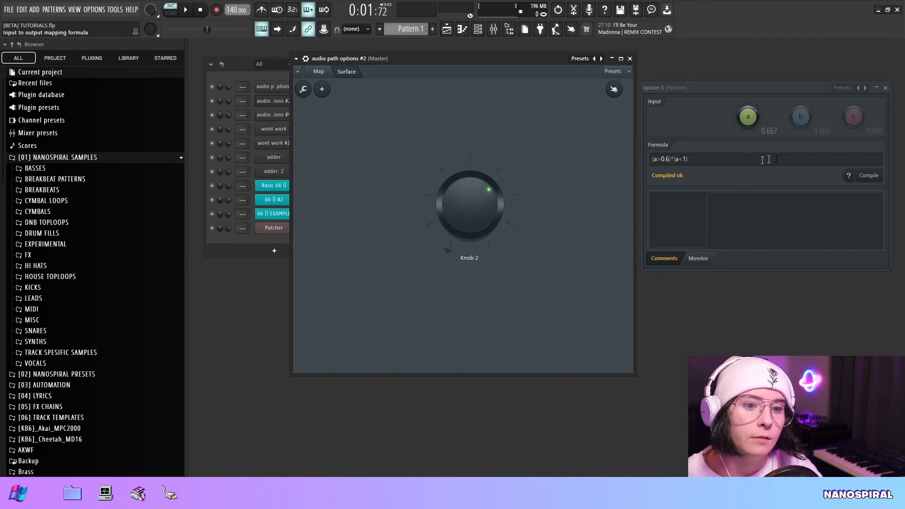
click(318, 71)
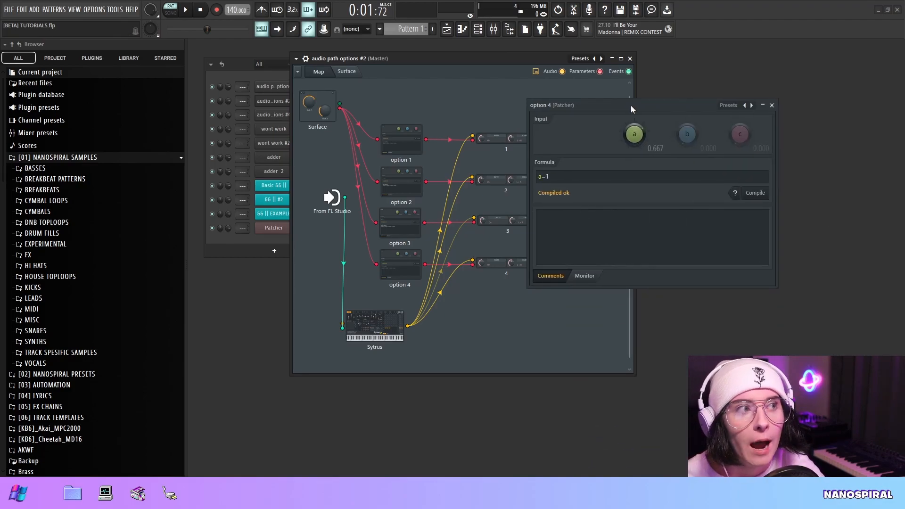
Show option 3's Patcher formula Int(a*10)=6 compiling with input a at 0.667
click(548, 176)
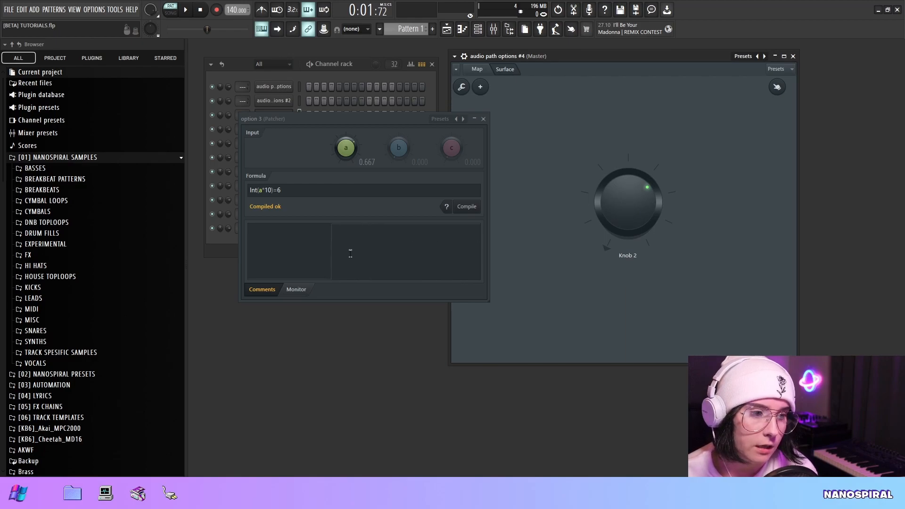
click(295, 288)
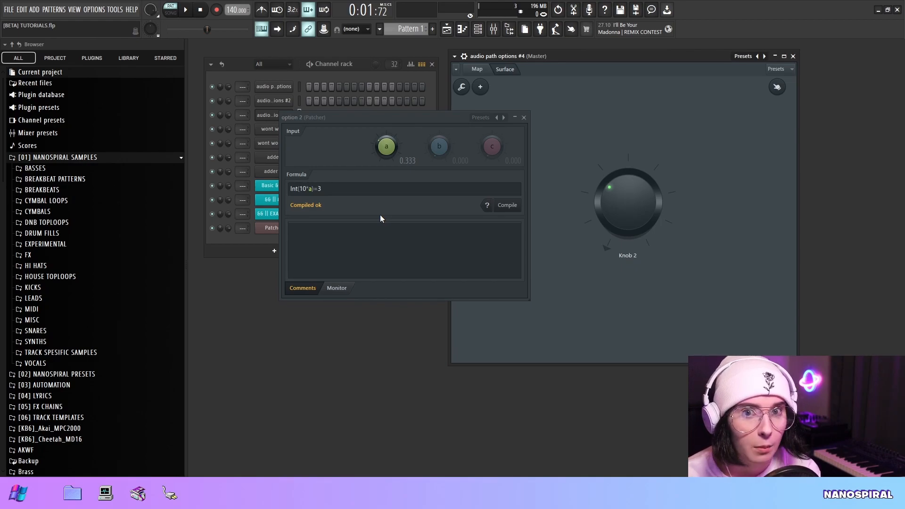
click(308, 188)
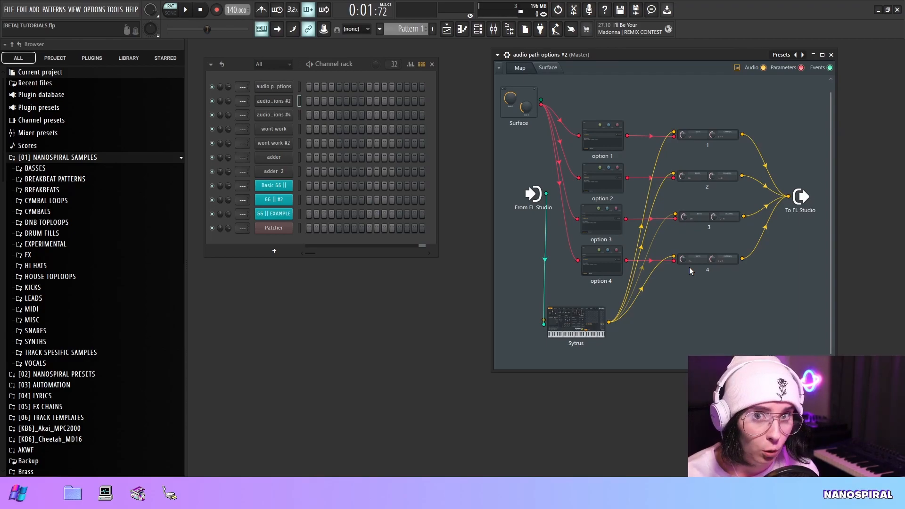
click(547, 67)
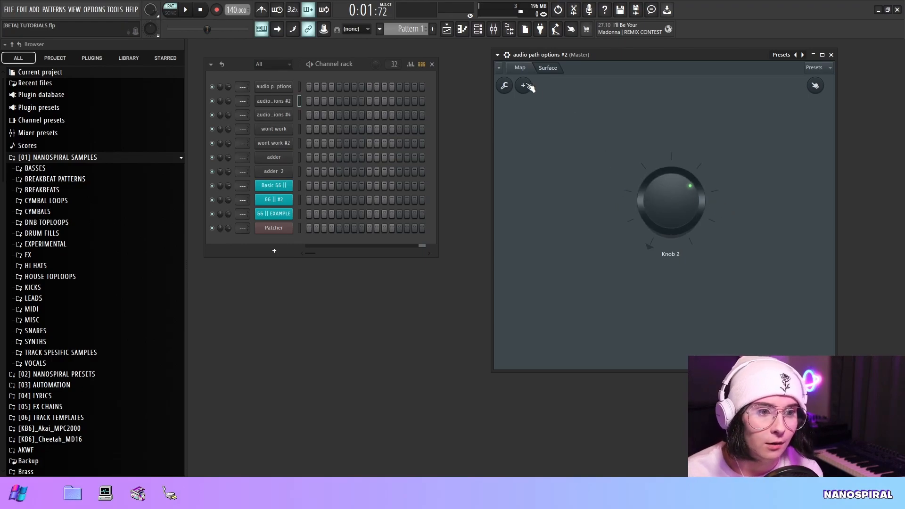
click(522, 85)
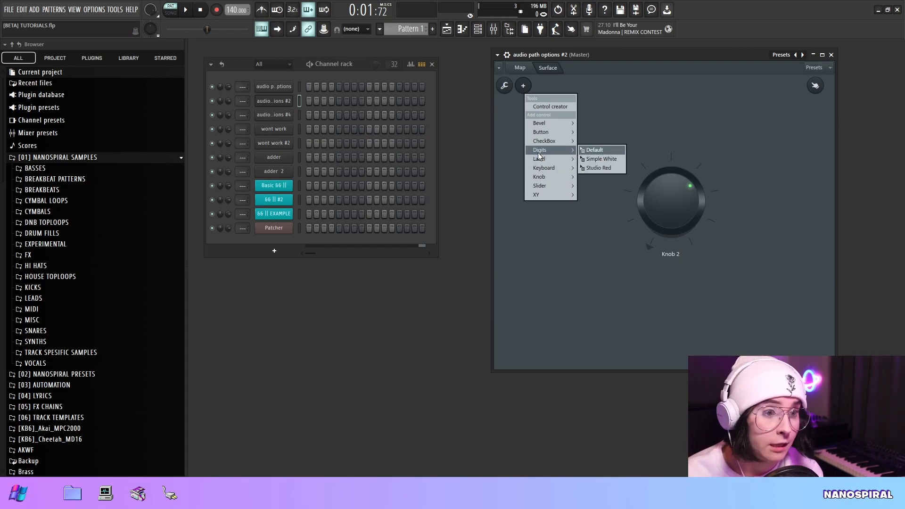
mouse_move(539, 185)
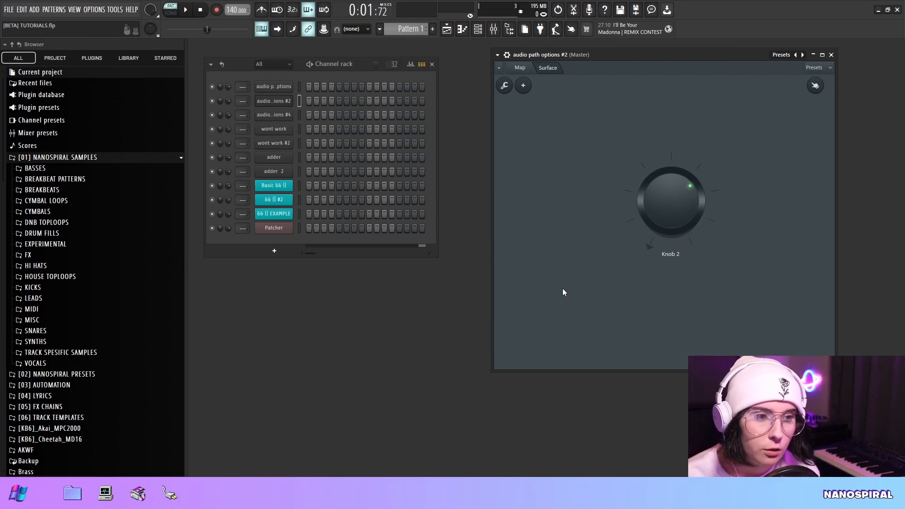
click(519, 68)
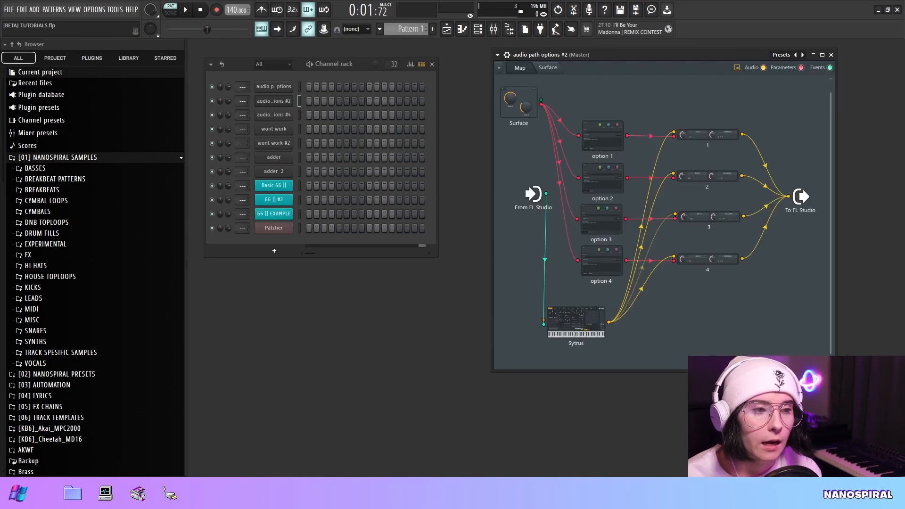